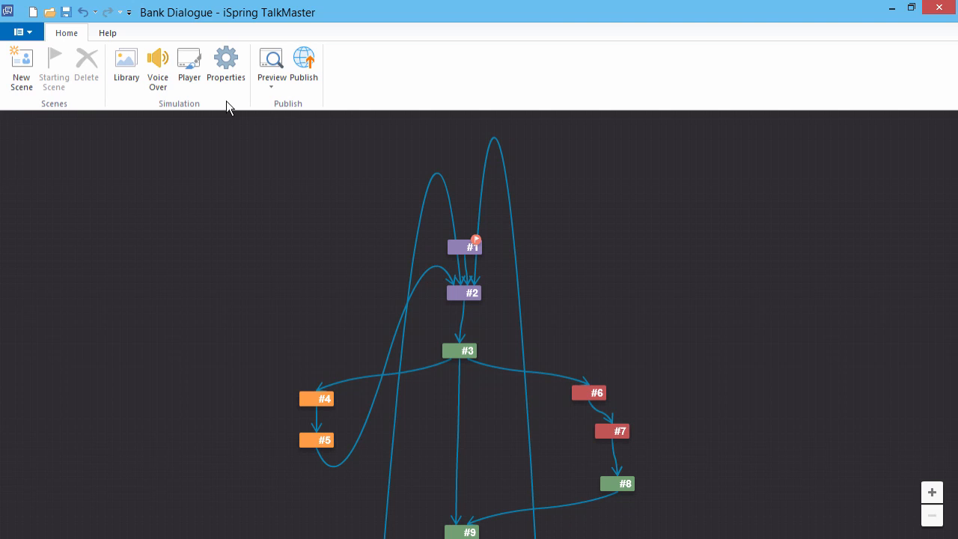
# Leave simulation evaluation enabled (80-point passing score) in the Bank Dialogue properties and go to Result.
pyautogui.click(224, 66)
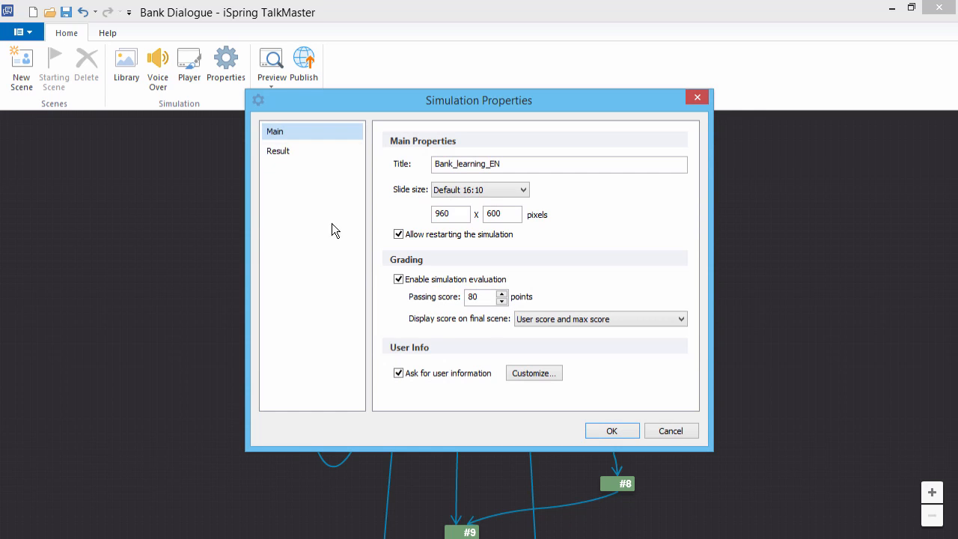
pyautogui.click(398, 280)
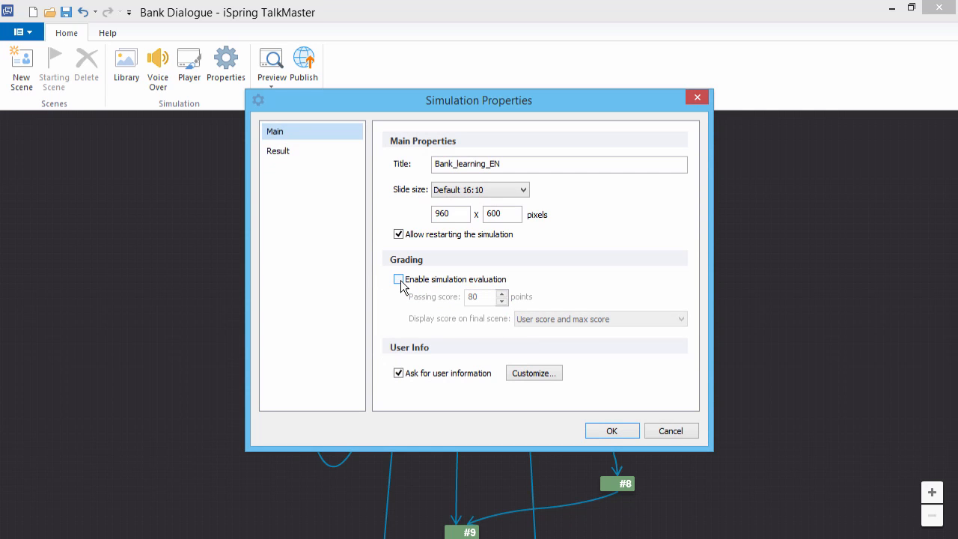
pyautogui.click(398, 280)
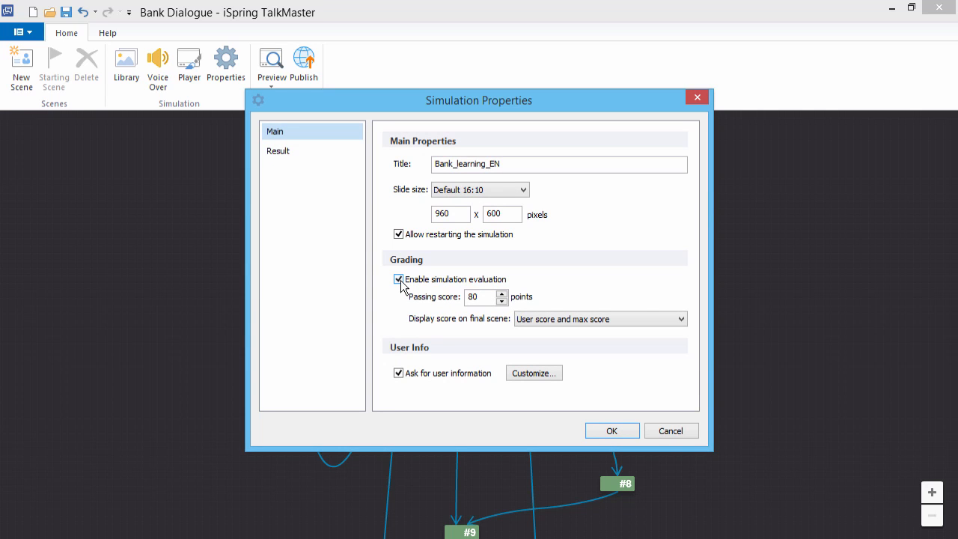
pyautogui.click(278, 150)
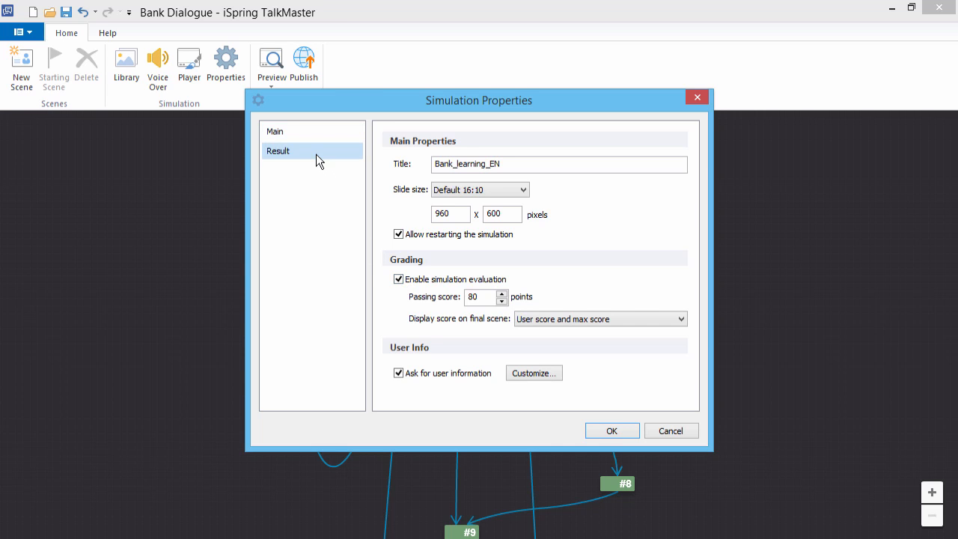
pyautogui.click(278, 150)
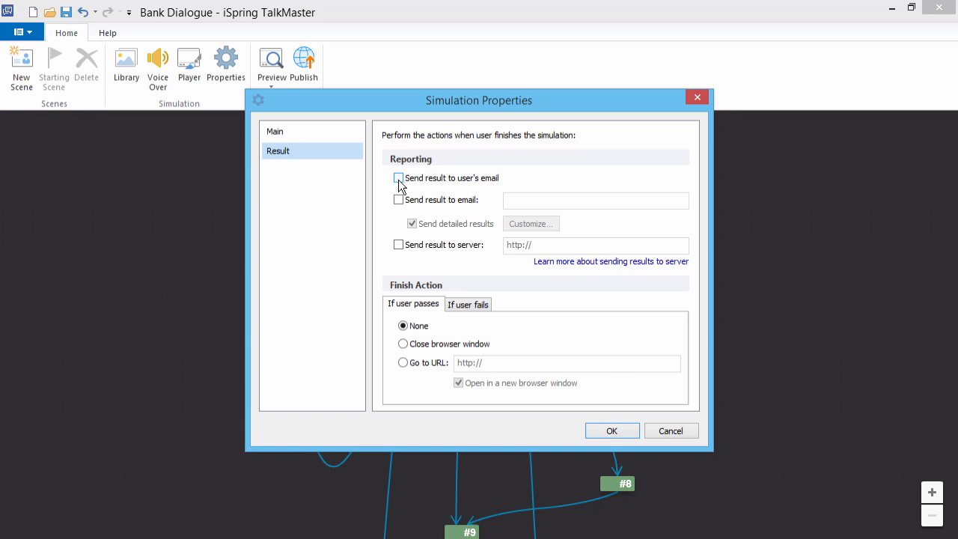
pyautogui.click(398, 178)
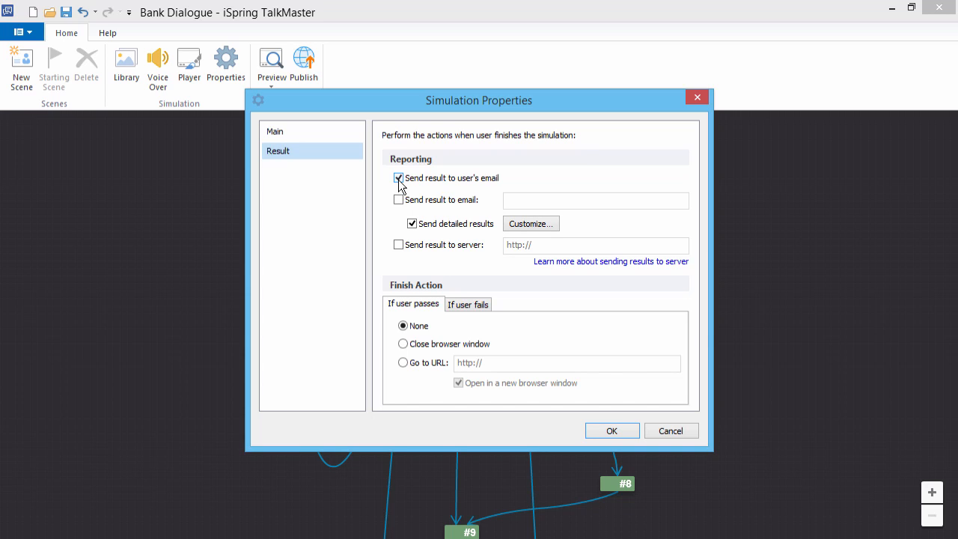
pyautogui.click(398, 178)
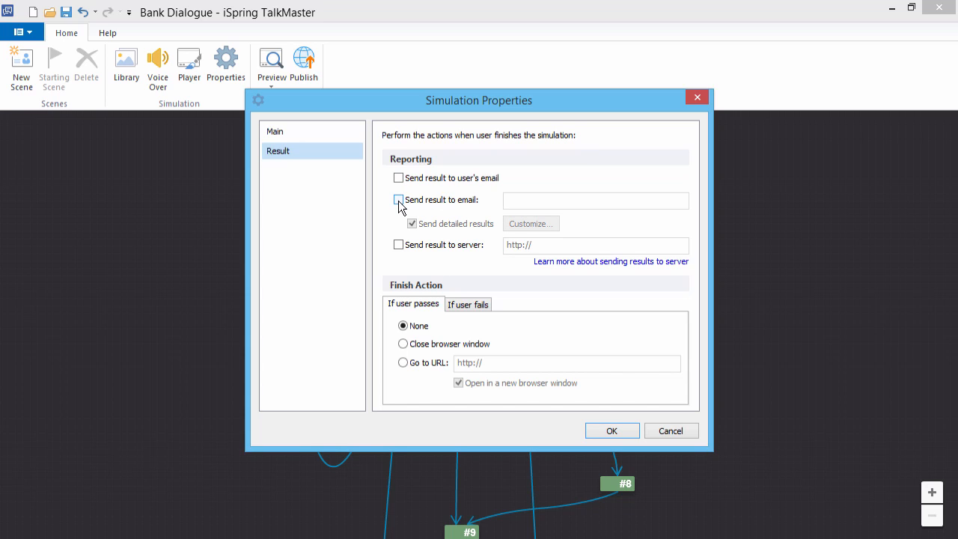
pyautogui.click(398, 200)
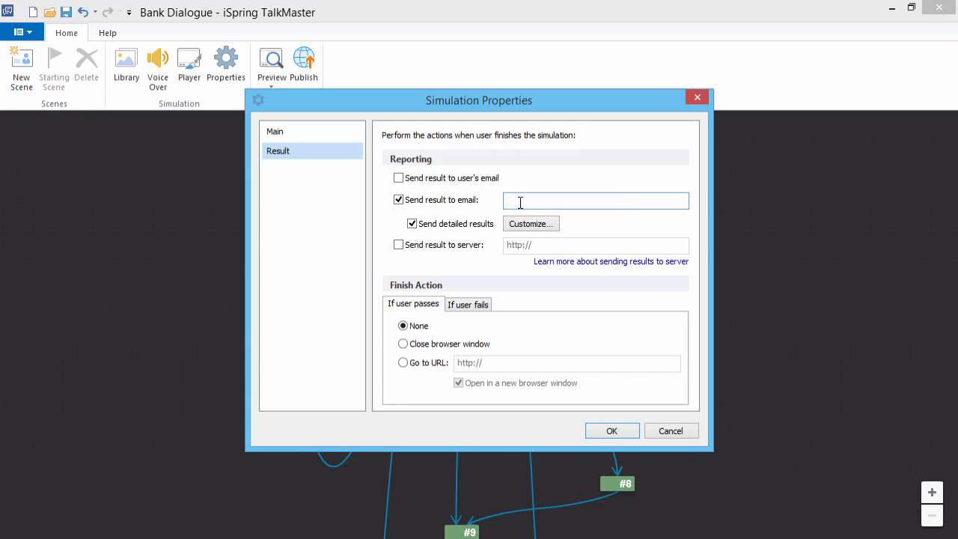
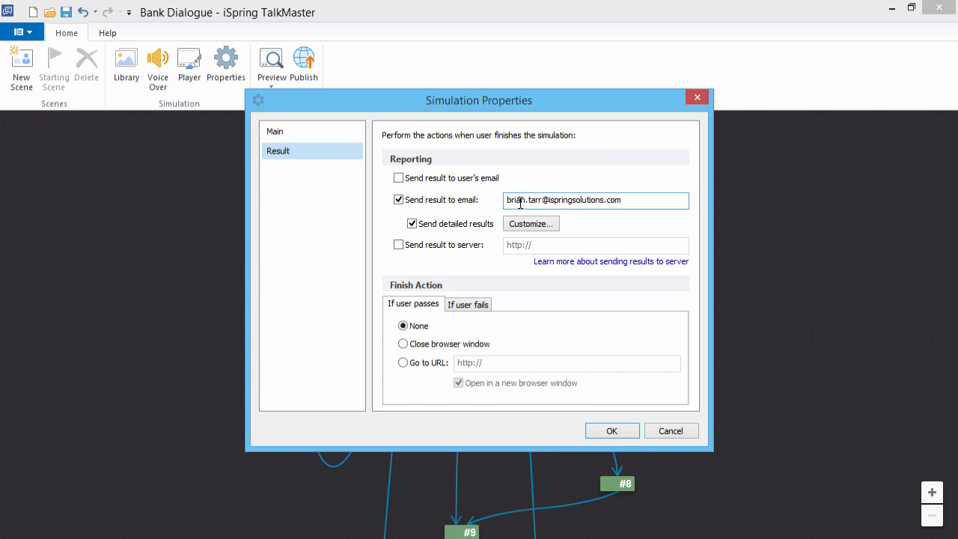
pyautogui.click(410, 223)
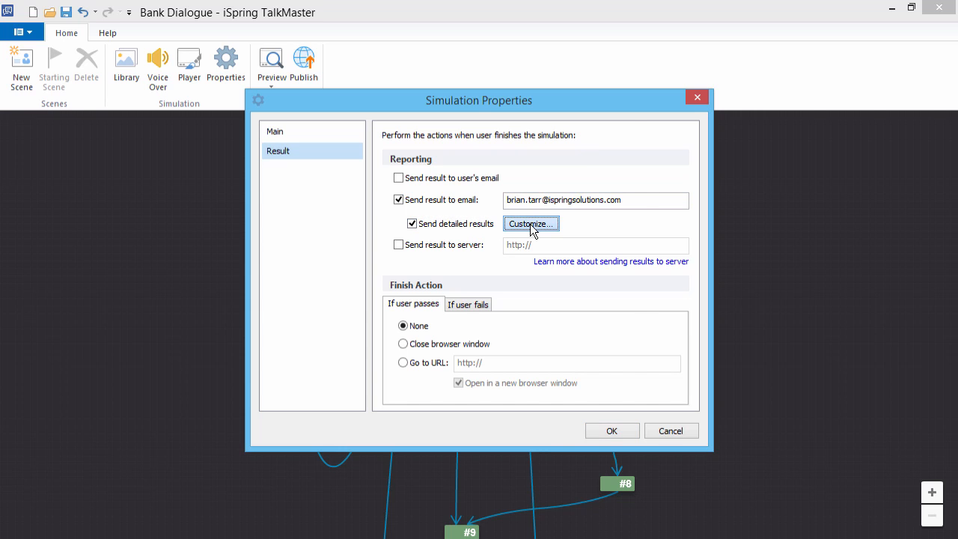
pyautogui.click(530, 224)
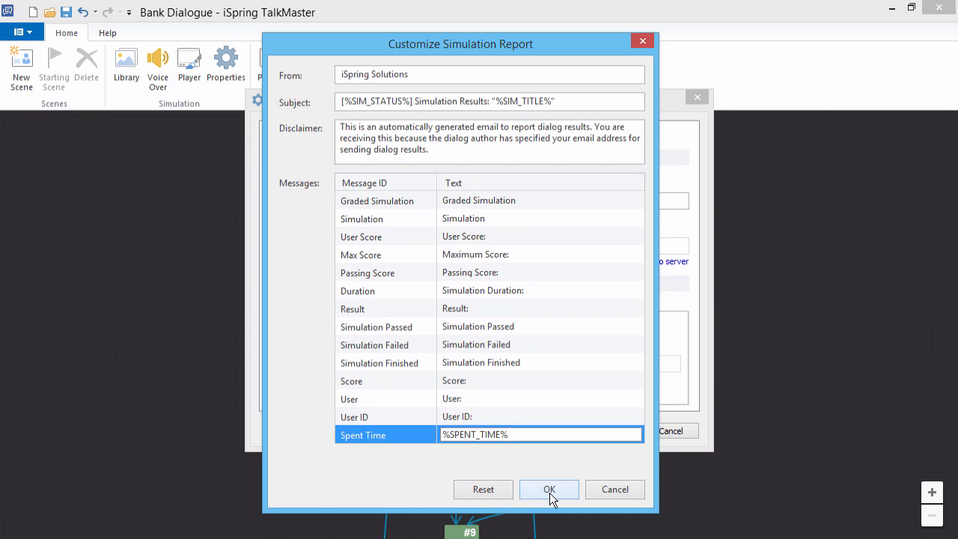
pyautogui.click(548, 488)
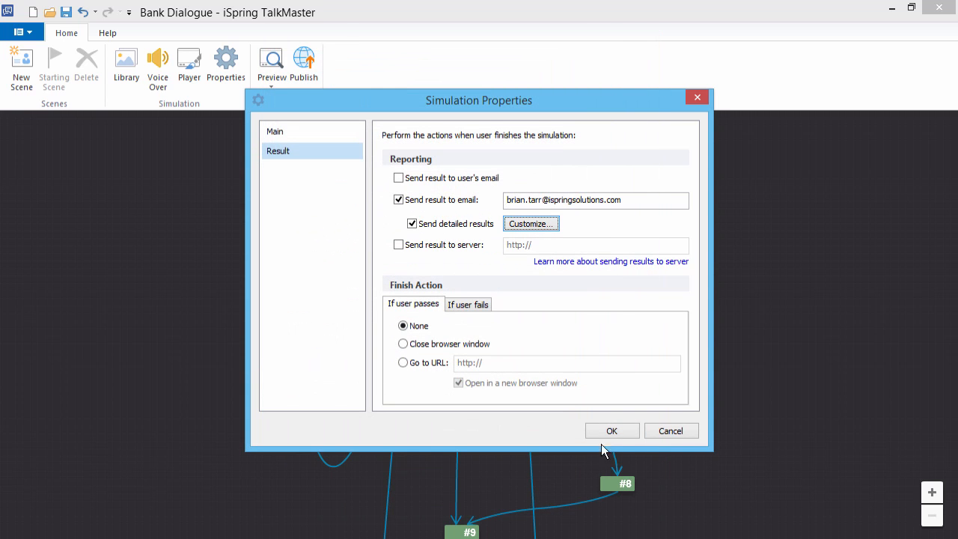
# Confirm the properties, publish Bank Dialogue locally and continue past its final feedback.
pyautogui.click(611, 431)
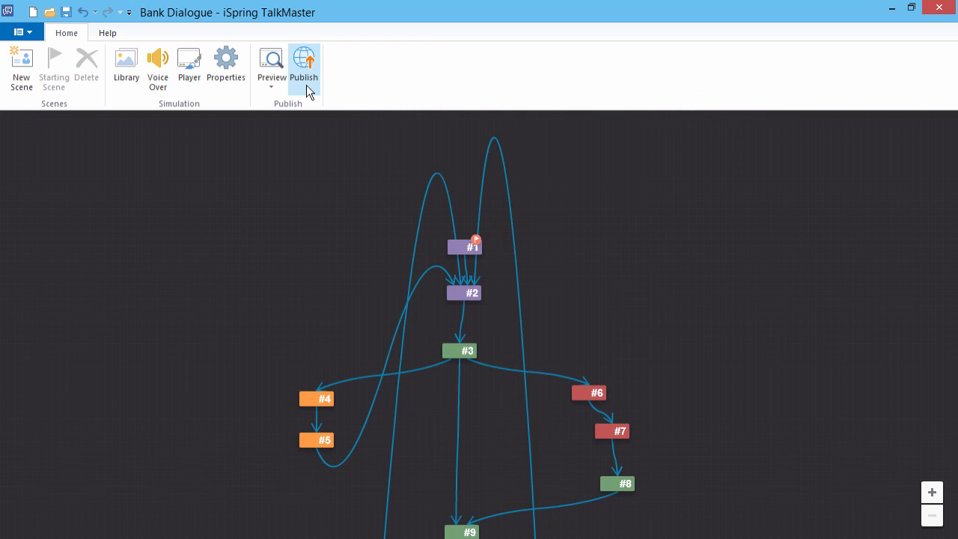
pyautogui.click(304, 63)
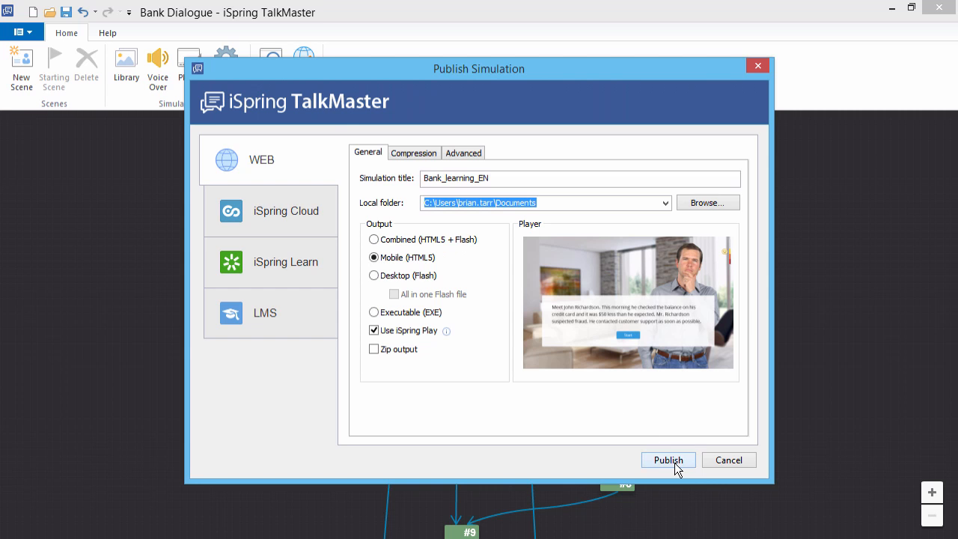
pyautogui.click(667, 460)
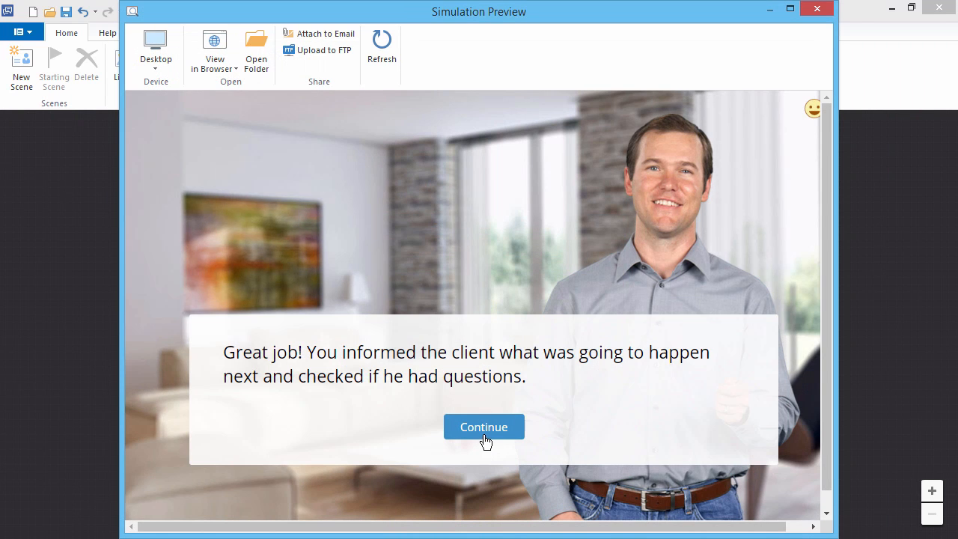
pyautogui.click(483, 426)
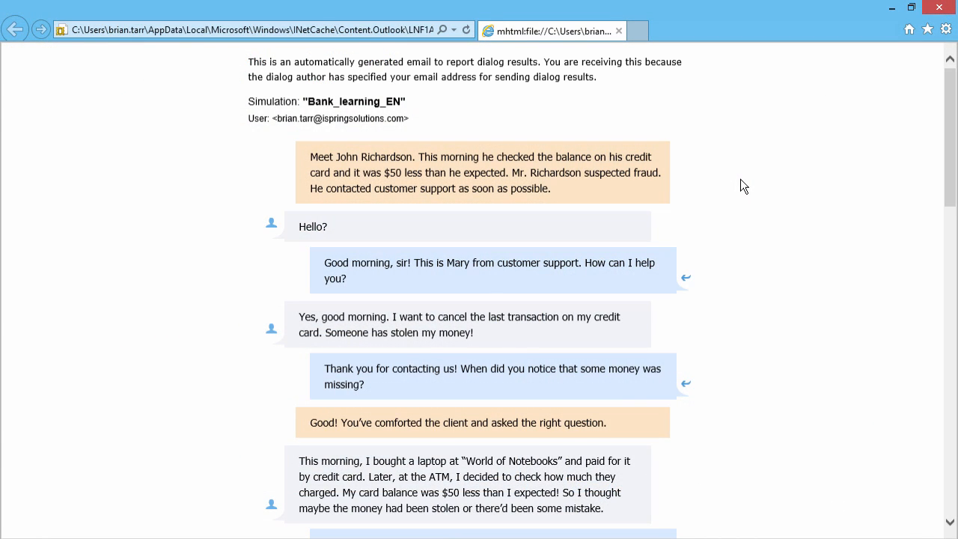
# Scroll the emailed dialog report to its closing feedback and goodbye.
pyautogui.scroll(-3)
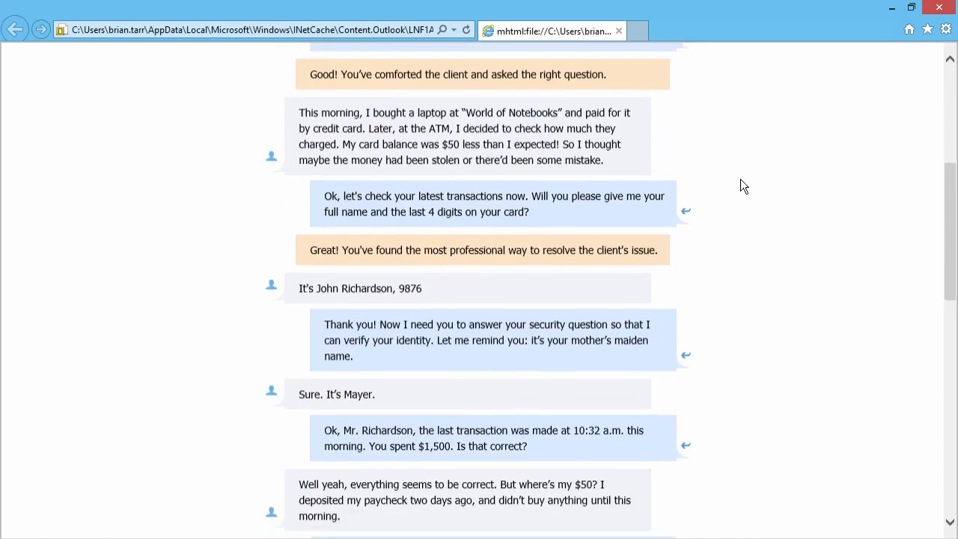
pyautogui.scroll(-3)
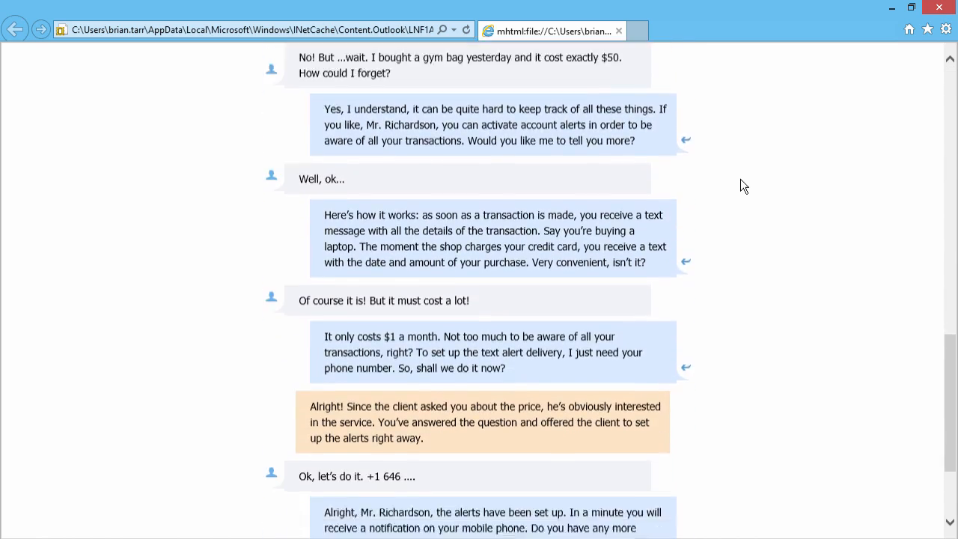
pyautogui.scroll(-3)
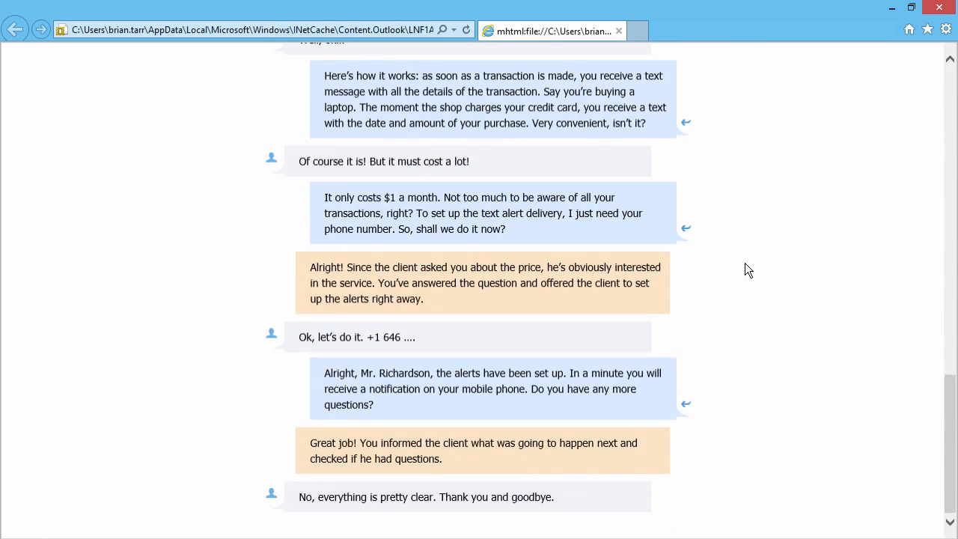